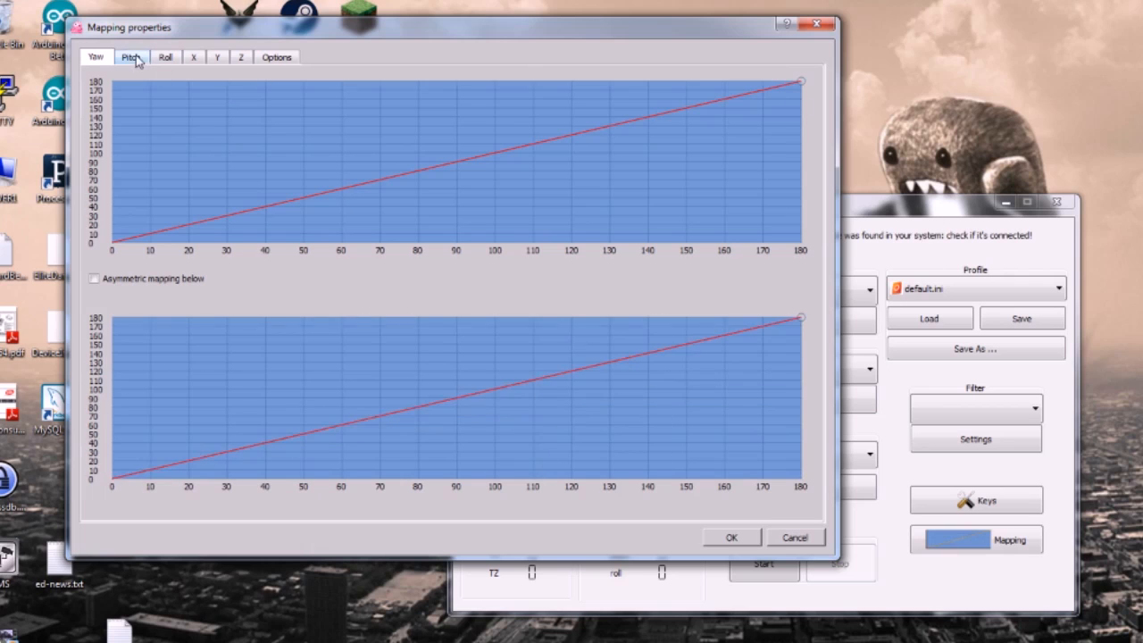
Review the Pitch and Roll curves, then drag the upper roll curve into a straight 0-180 line
click(130, 57)
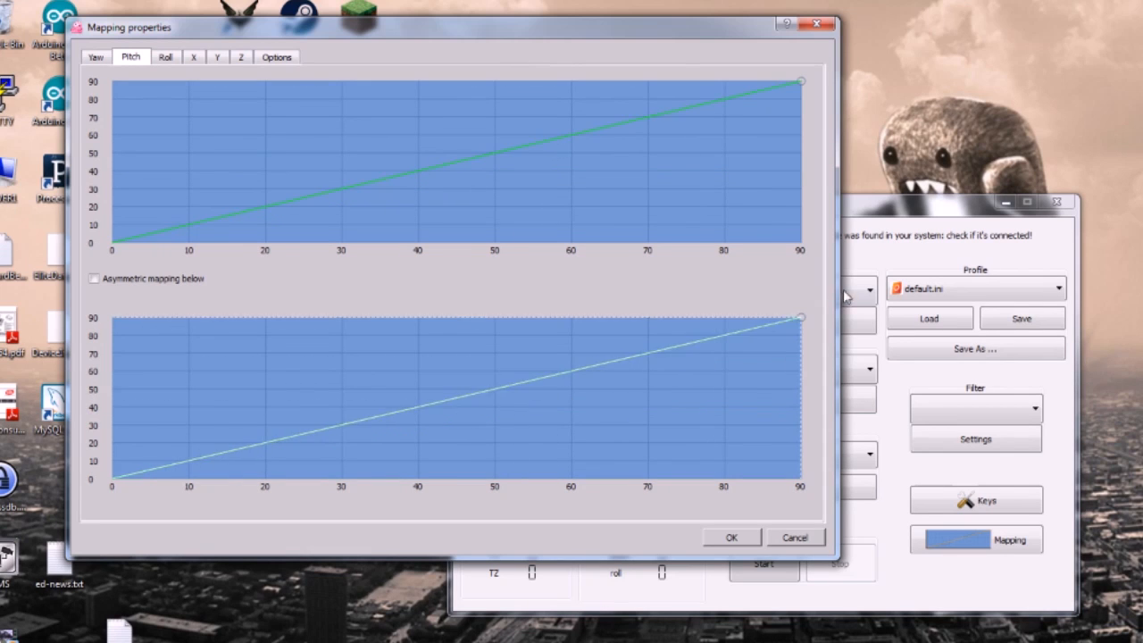
click(165, 56)
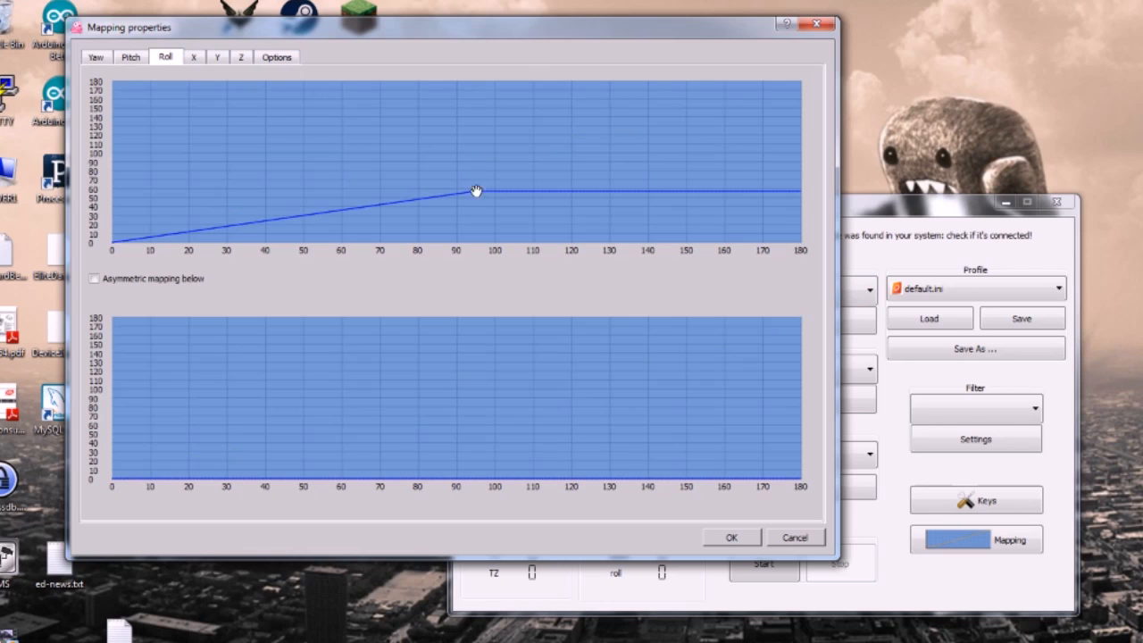
drag(478, 190, 801, 82)
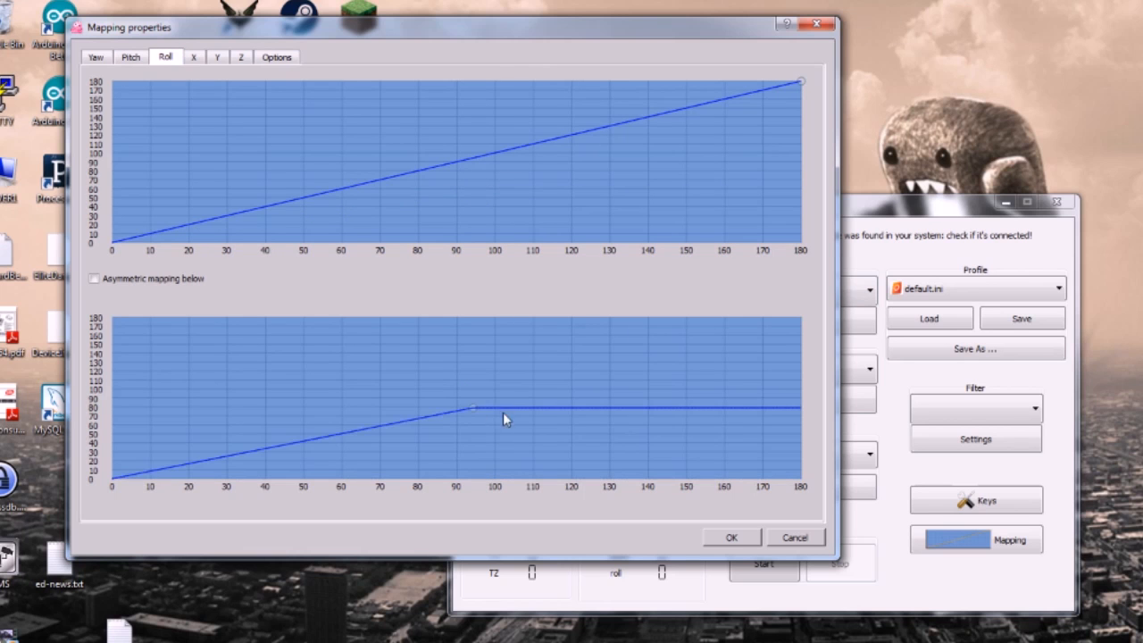